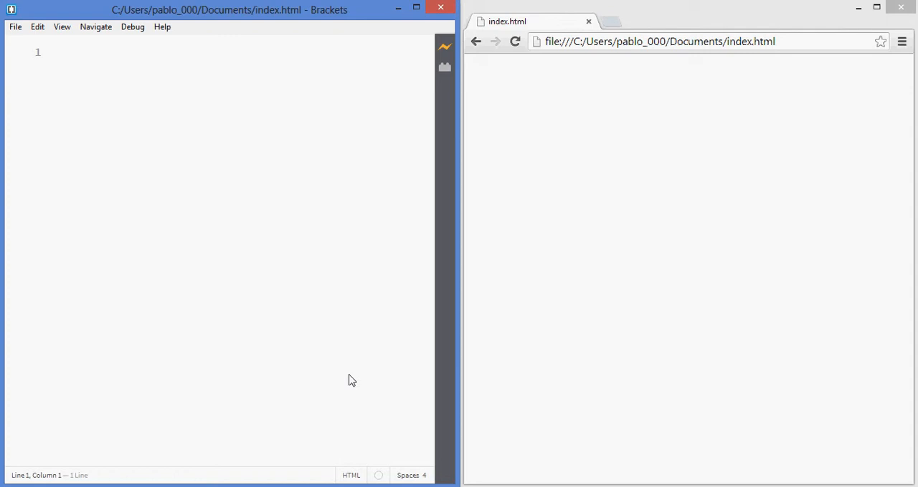
Step: Type 'hello world' on line 1 of index.html, shown in the Chrome live preview
{"action": "left_click", "coordinate": [54, 53]}
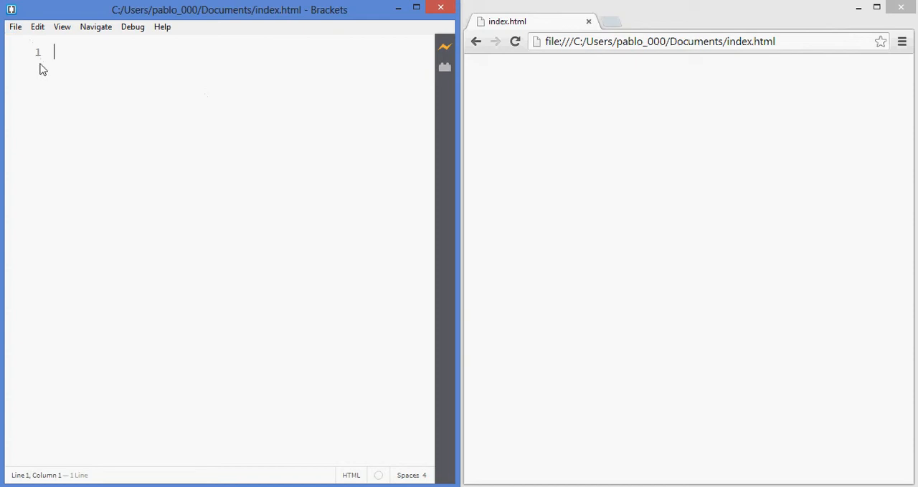
{"action": "mouse_move", "coordinate": [257, 27]}
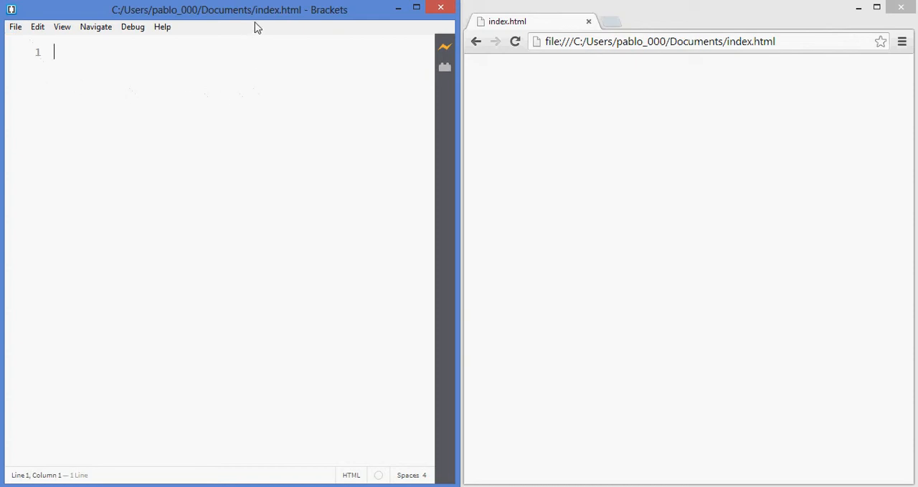
{"action": "mouse_move", "coordinate": [177, 219]}
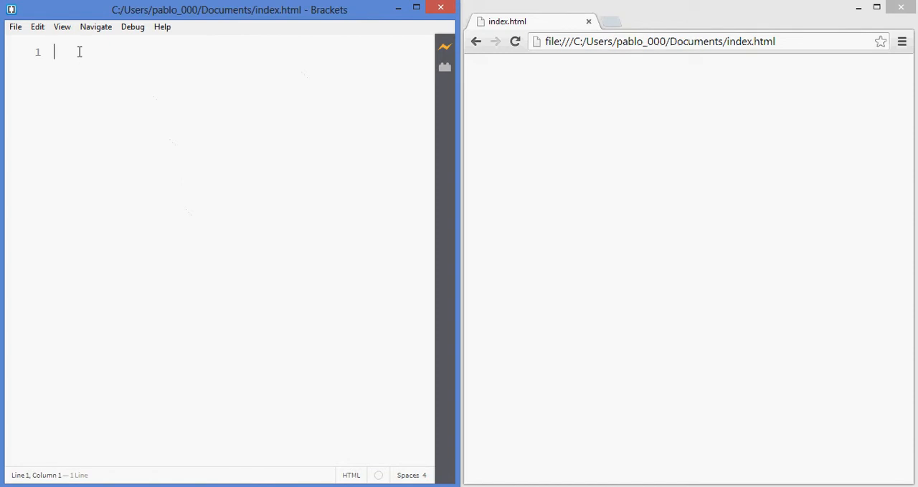
{"action": "mouse_move", "coordinate": [203, 124]}
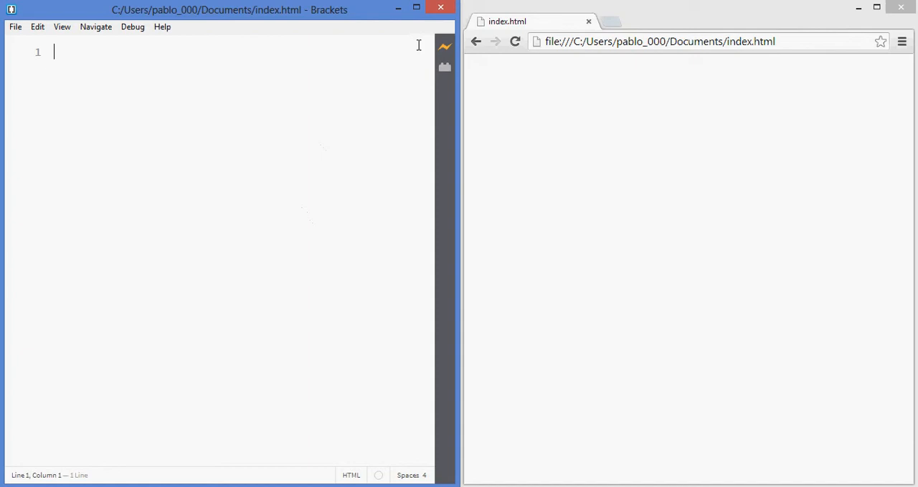
{"action": "mouse_move", "coordinate": [443, 47]}
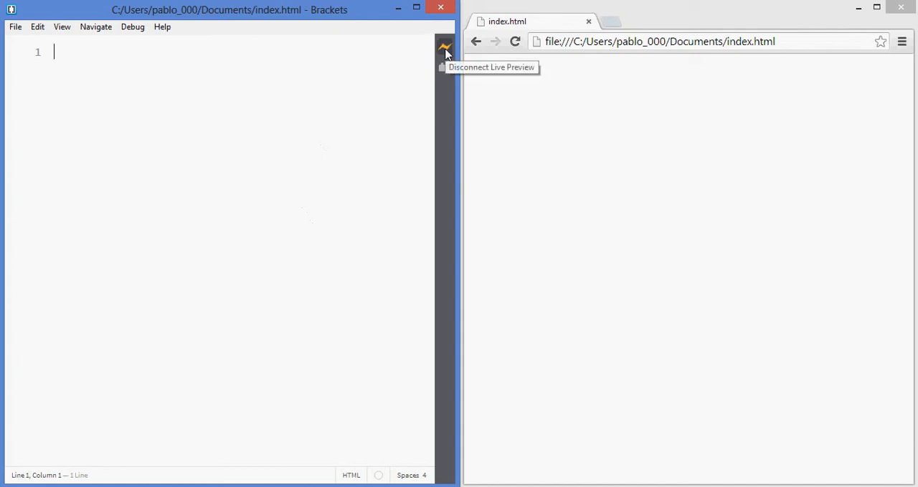
{"action": "mouse_move", "coordinate": [122, 76]}
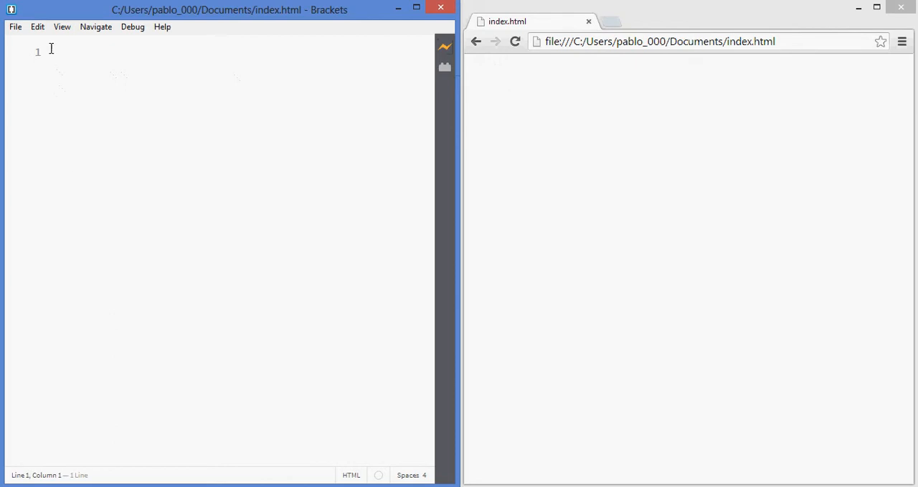
{"action": "mouse_move", "coordinate": [157, 198]}
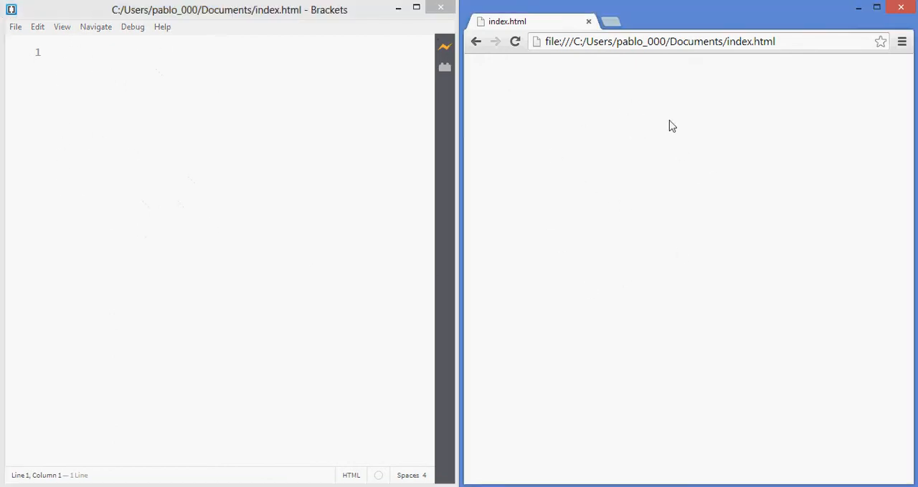
{"action": "mouse_move", "coordinate": [352, 100]}
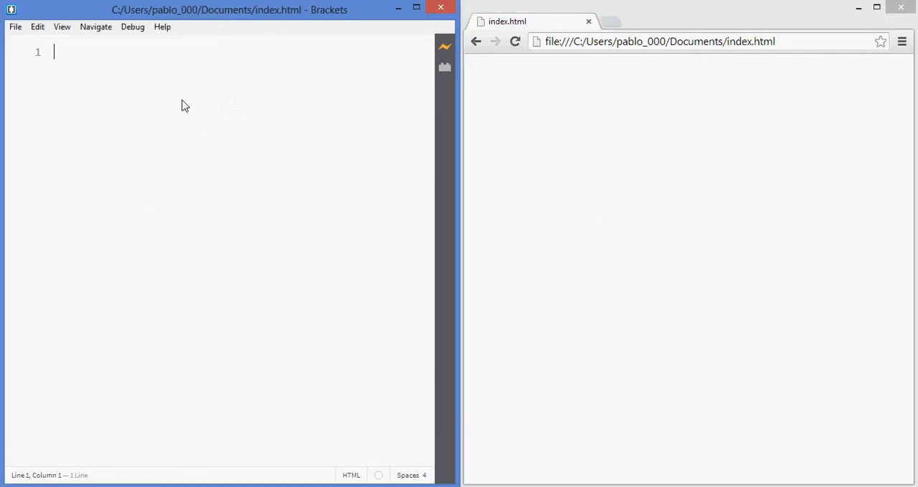
{"action": "left_click", "coordinate": [699, 160]}
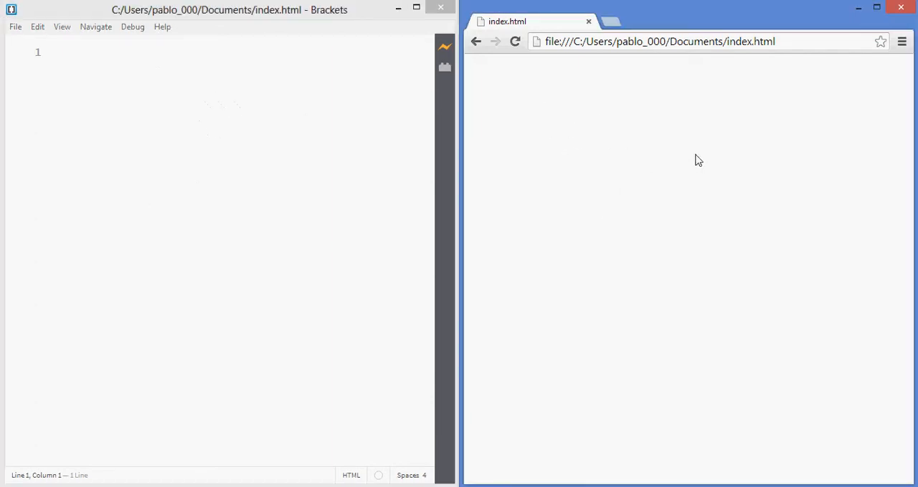
{"action": "mouse_move", "coordinate": [686, 195]}
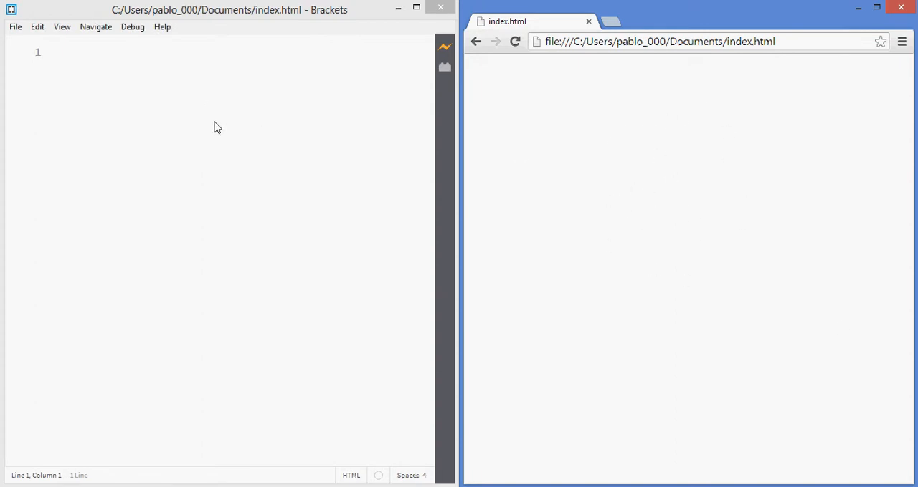
{"action": "mouse_move", "coordinate": [712, 119]}
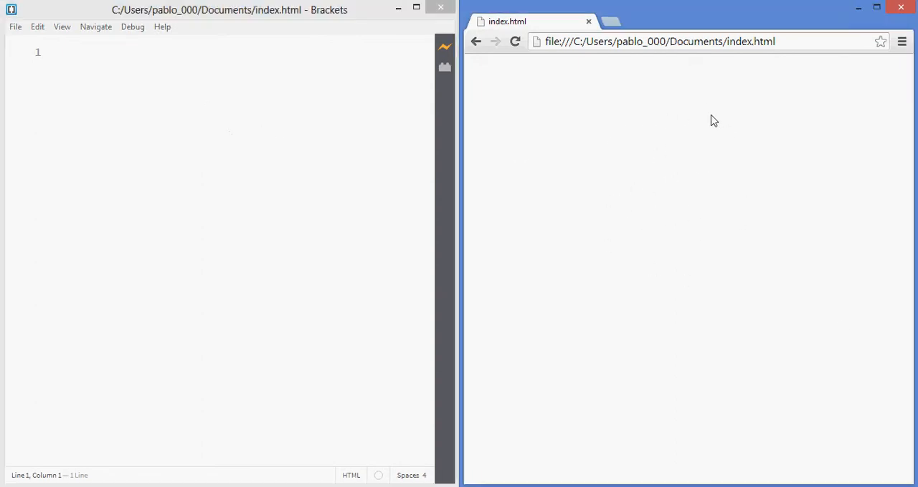
{"action": "mouse_move", "coordinate": [658, 151]}
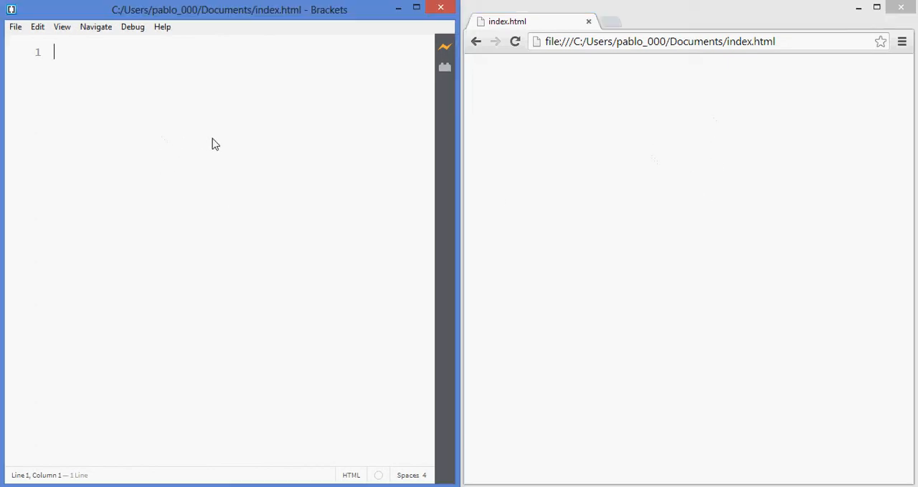
{"action": "mouse_move", "coordinate": [208, 136]}
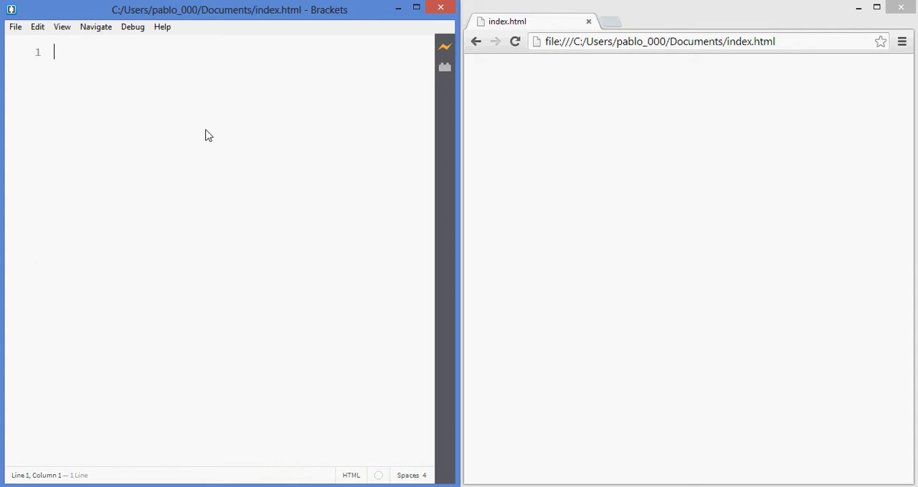
{"action": "type", "text": "hello w"}
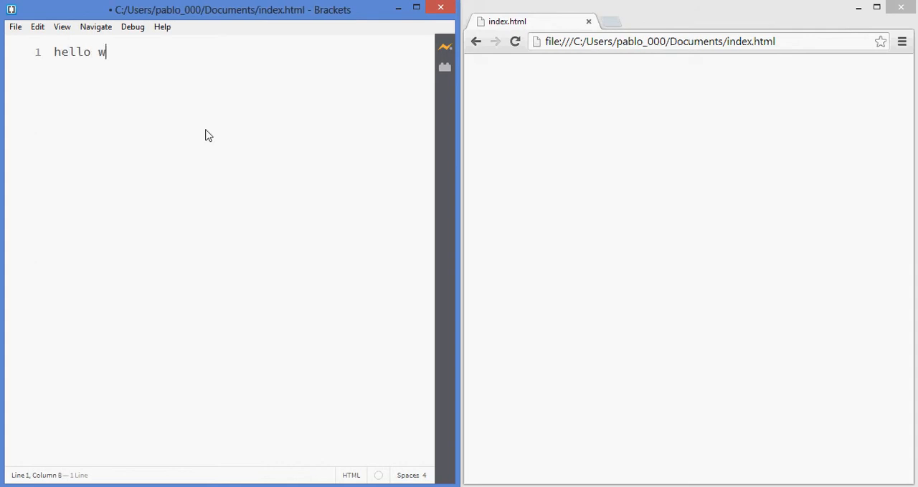
{"action": "type", "text": "orld"}
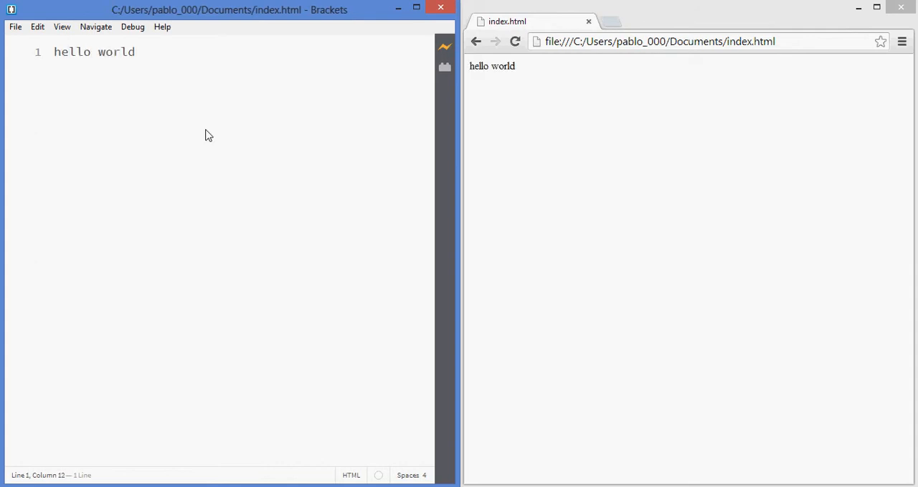
{"action": "mouse_move", "coordinate": [246, 83]}
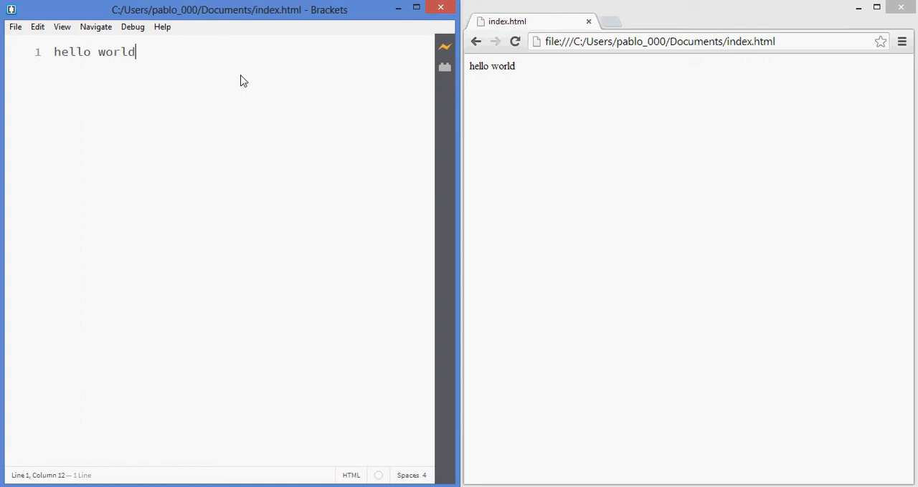
{"action": "mouse_move", "coordinate": [593, 192]}
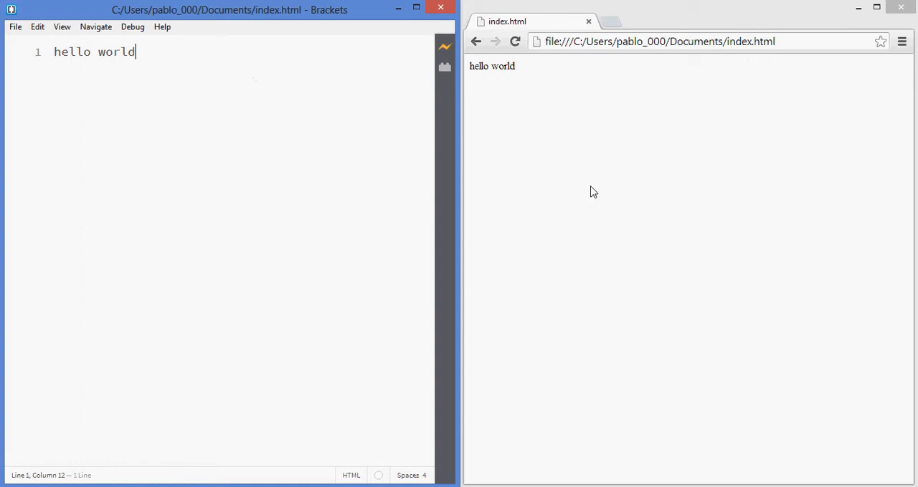
{"action": "mouse_move", "coordinate": [602, 189]}
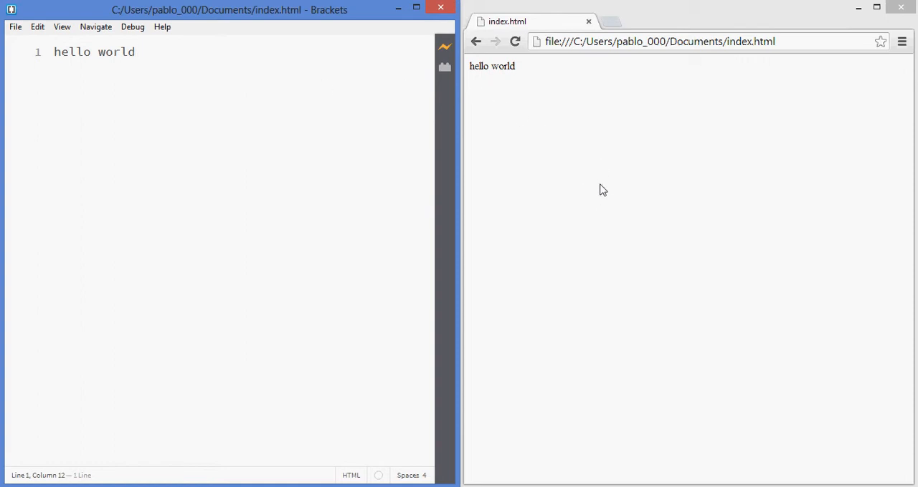
{"action": "mouse_move", "coordinate": [599, 223]}
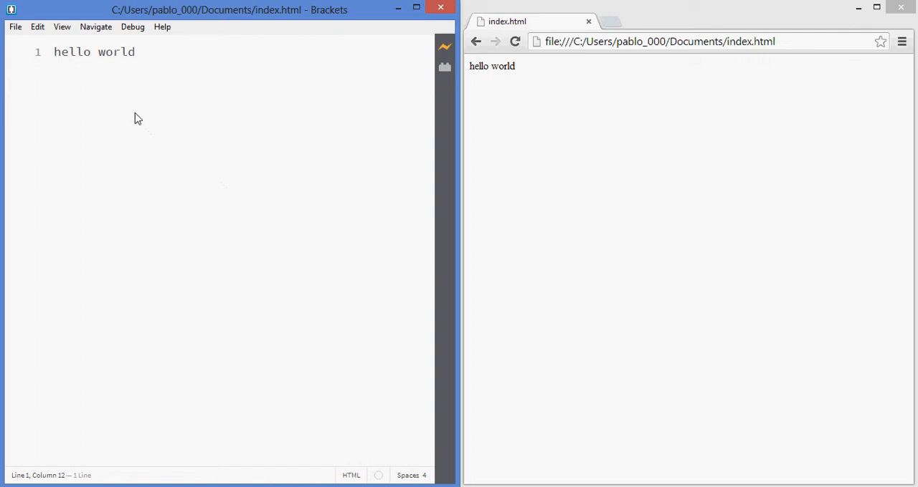
Step: Add a new line 'Main Title 1' above the hello world text
{"action": "key", "text": "Enter"}
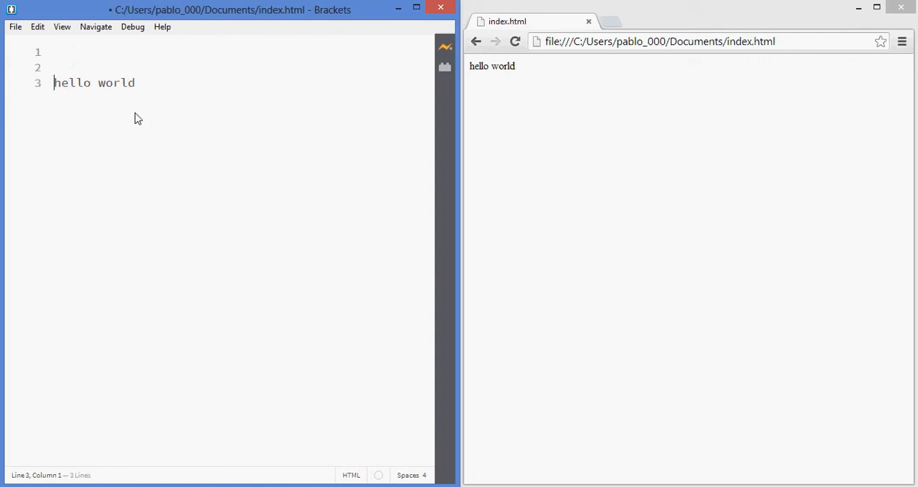
{"action": "type", "text": "Main Title"}
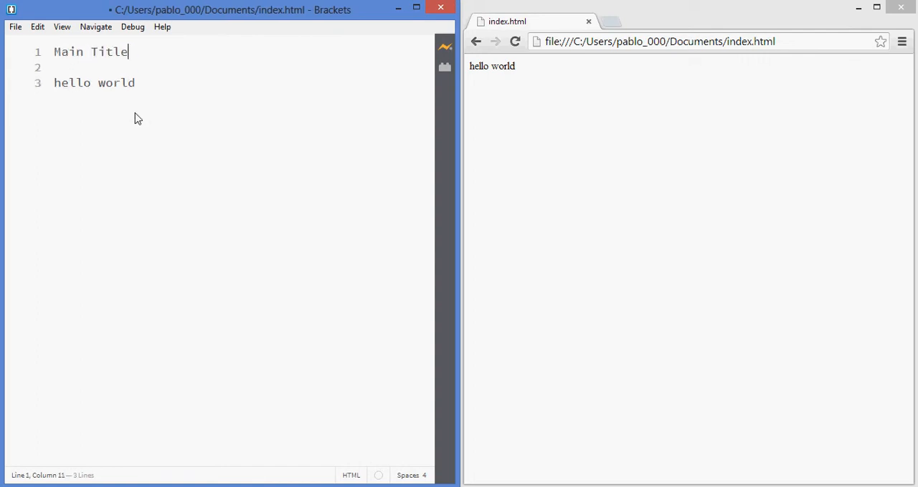
{"action": "type", "text": "1"}
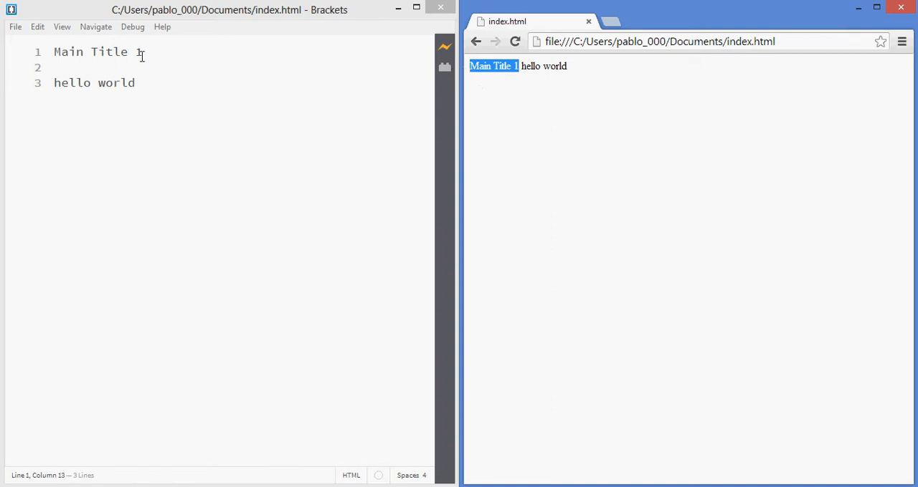
Step: Wrap 'Main Title 1' in <h1></h1> tags
{"action": "double_click", "coordinate": [62, 52]}
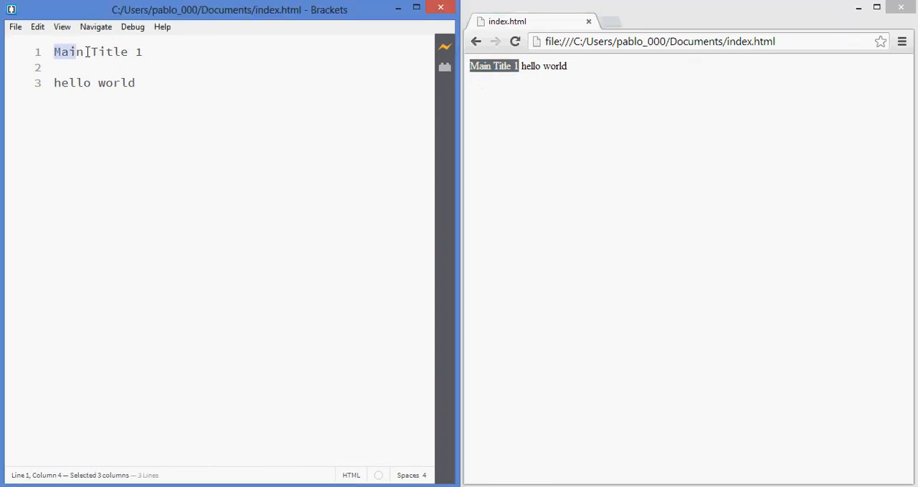
{"action": "left_click", "coordinate": [51, 52]}
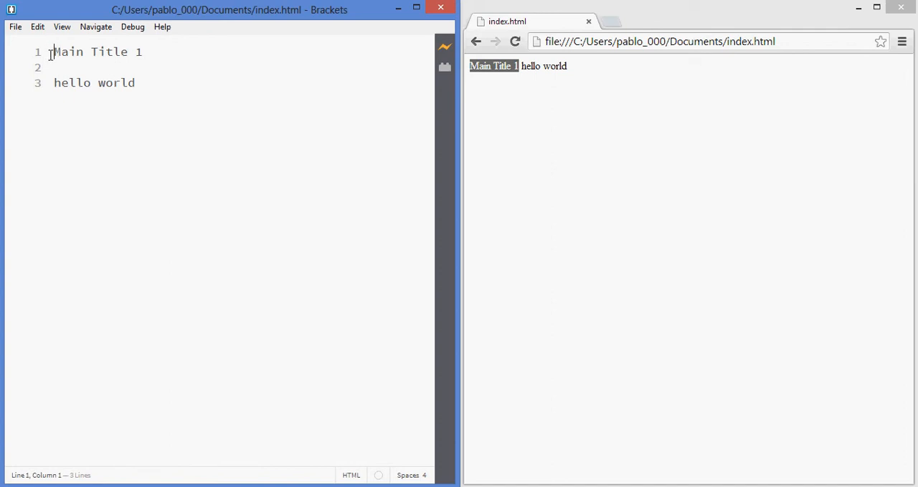
{"action": "left_click", "coordinate": [151, 51]}
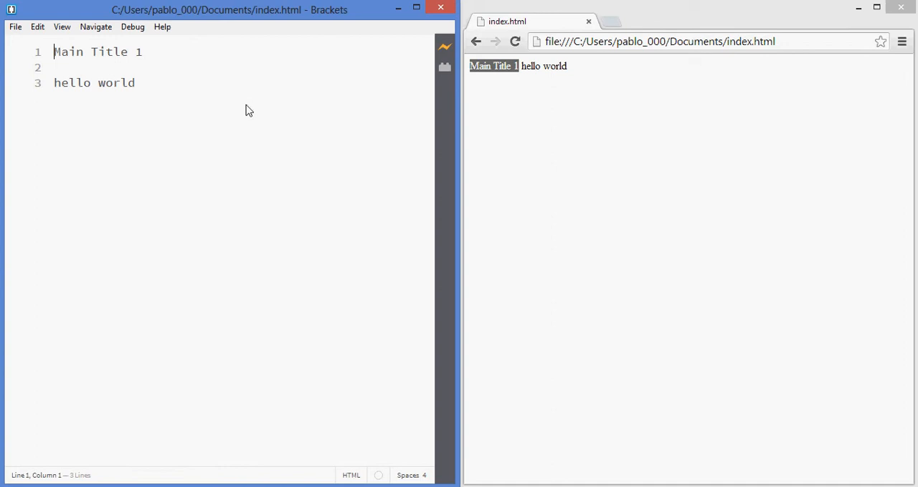
{"action": "mouse_move", "coordinate": [325, 146]}
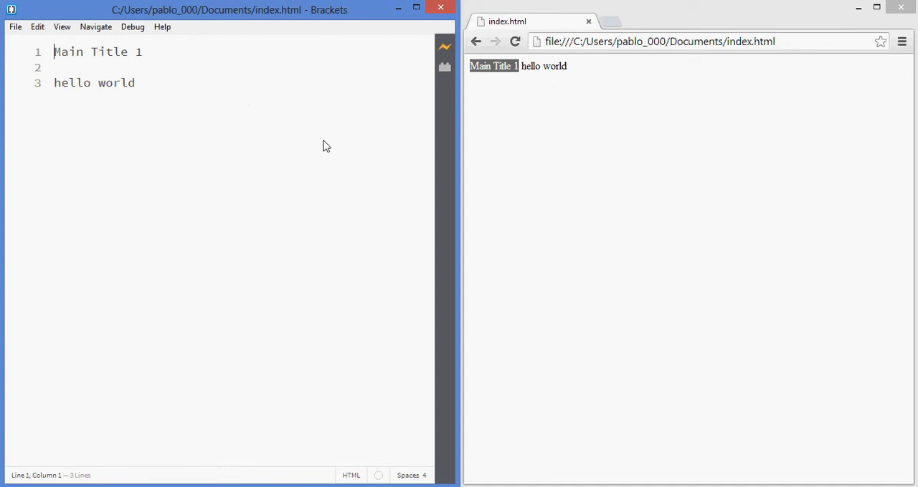
{"action": "type", "text": "<h1>"}
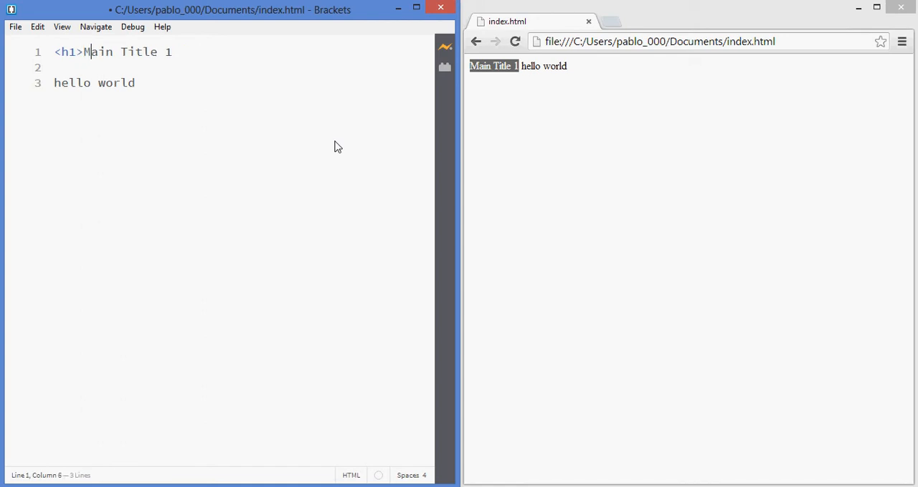
{"action": "type", "text": "</h1>"}
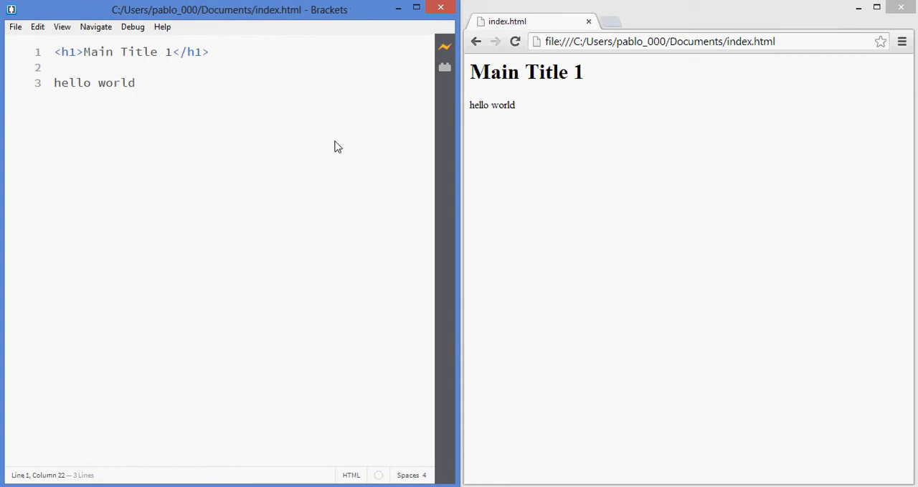
{"action": "left_click", "coordinate": [210, 52]}
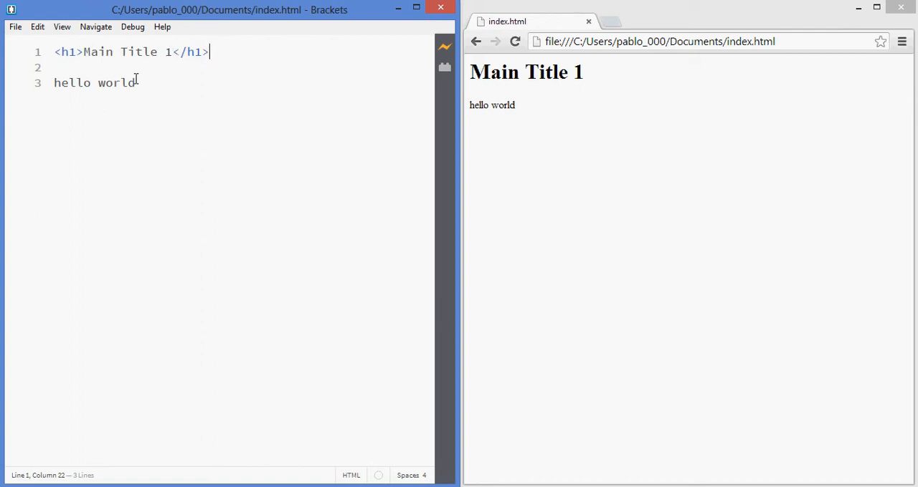
{"action": "mouse_move", "coordinate": [96, 84]}
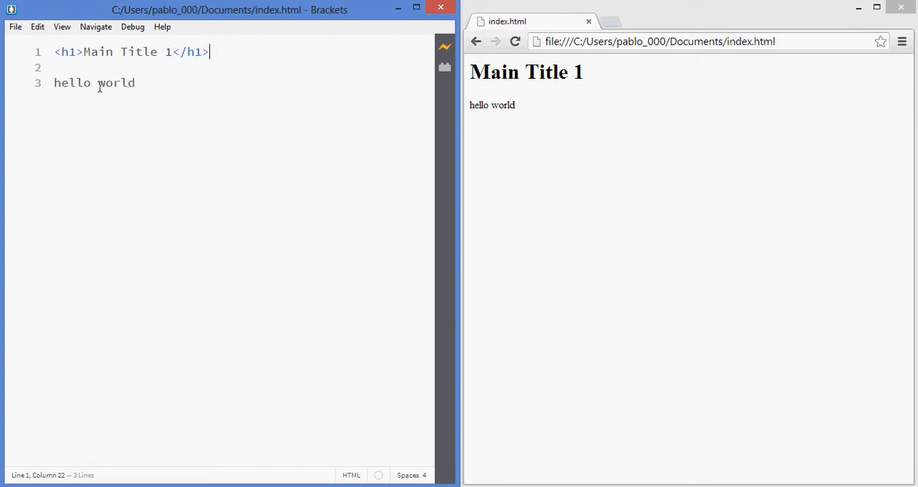
Step: Type <h2>Title 2</h2> below hello world and start a new line
{"action": "type", "text": "<"}
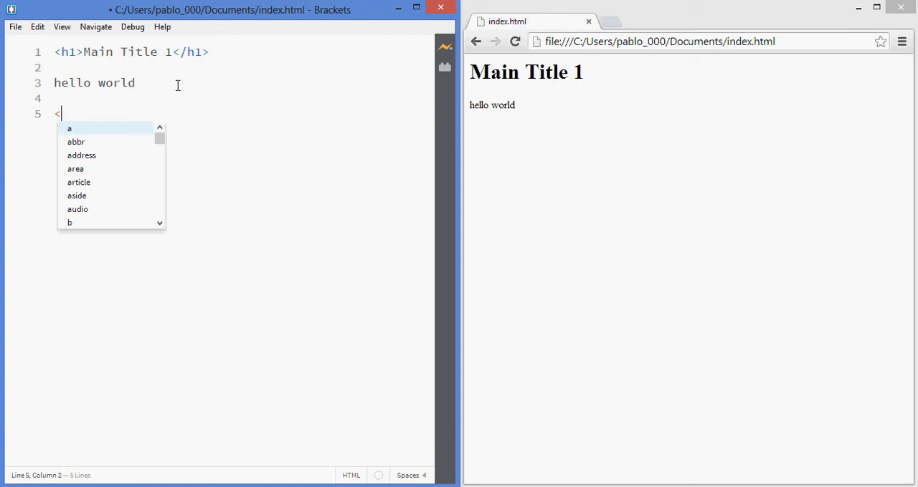
{"action": "type", "text": "h2>Ti</h2>"}
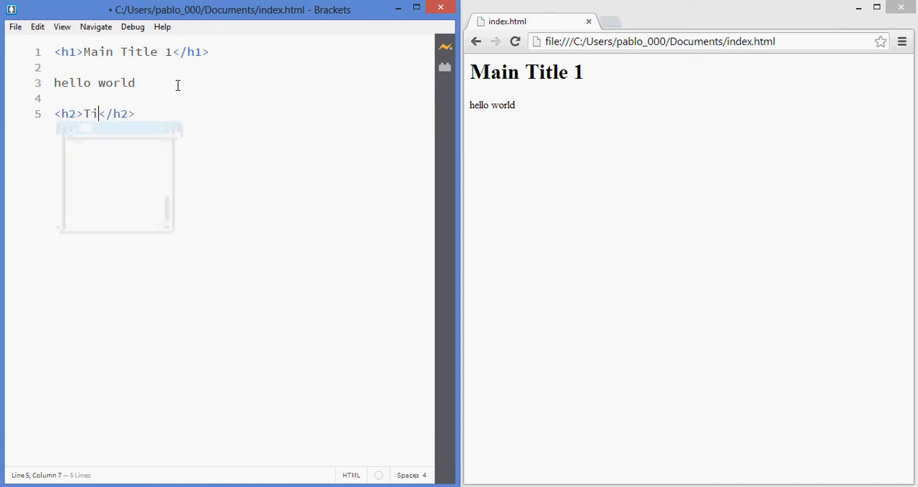
{"action": "type", "text": "tle 2"}
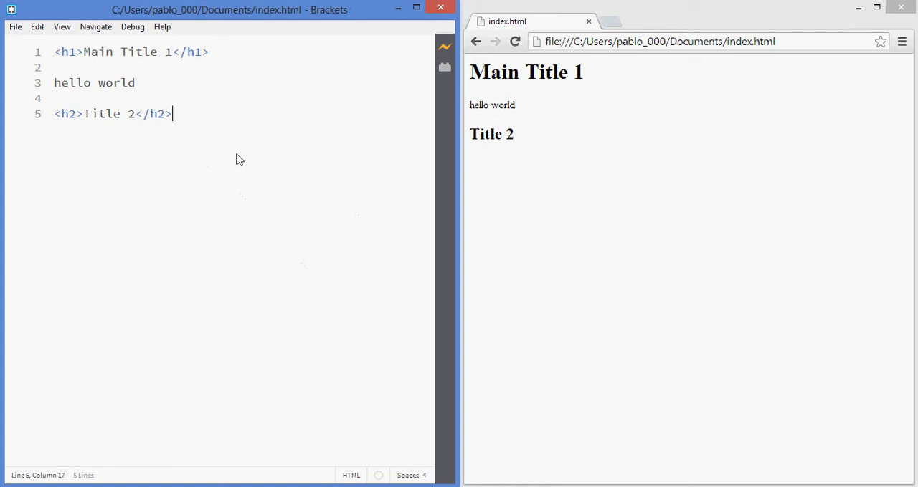
{"action": "key", "text": "Enter"}
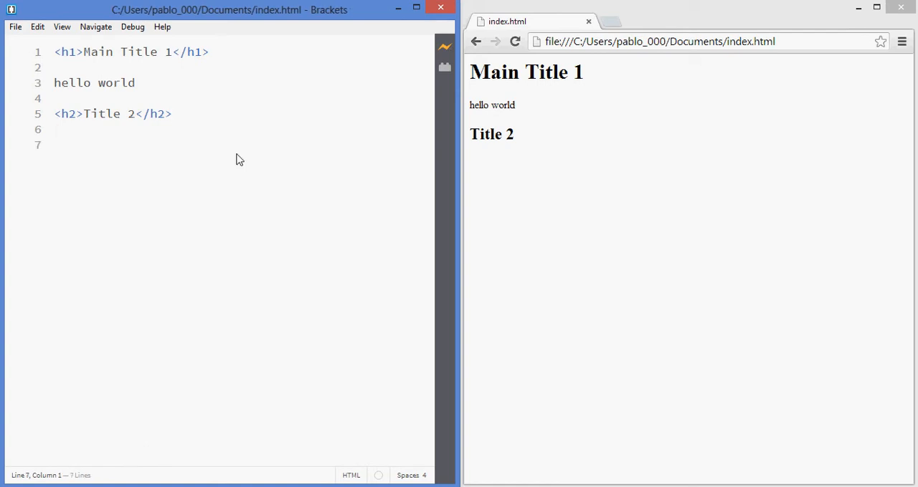
Step: Type 'par1 hello wolrd', 'asdfasdf' and 'asdfasdfasdfadsf' below Title 2, then select the first line
{"action": "type", "text": "par"}
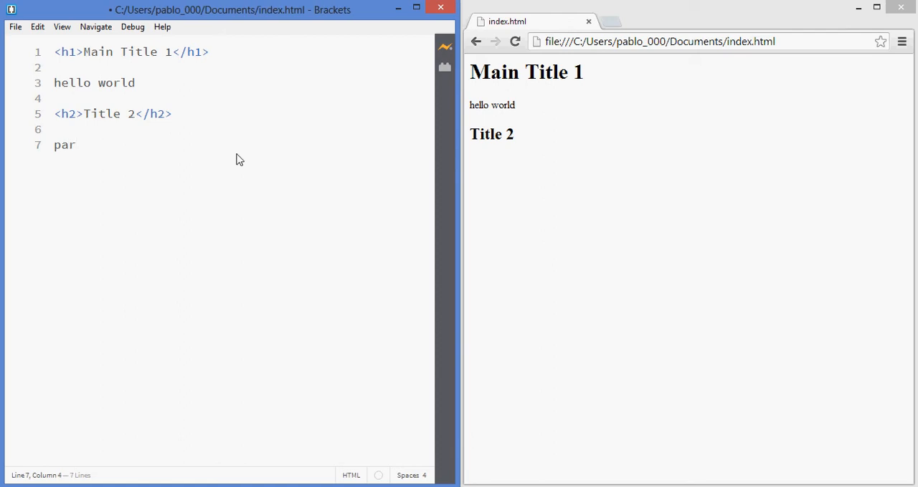
{"action": "type", "text": "1"}
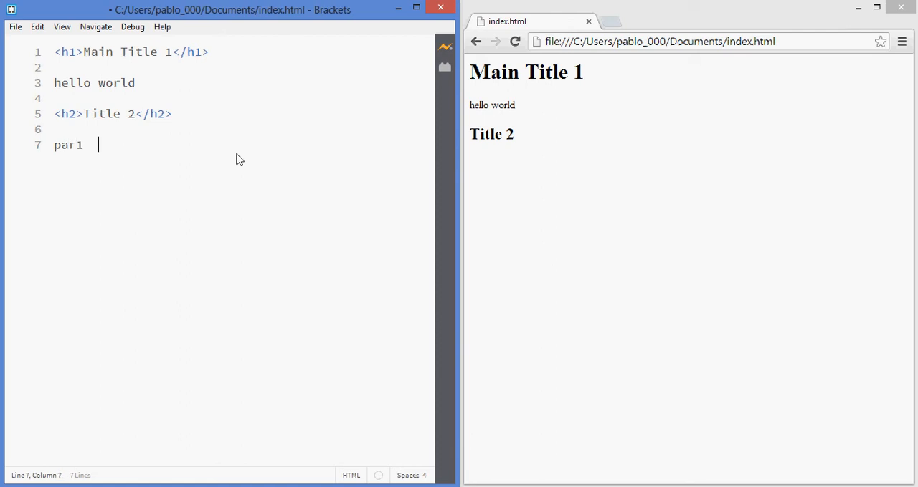
{"action": "type", "text": "hello wolrd"}
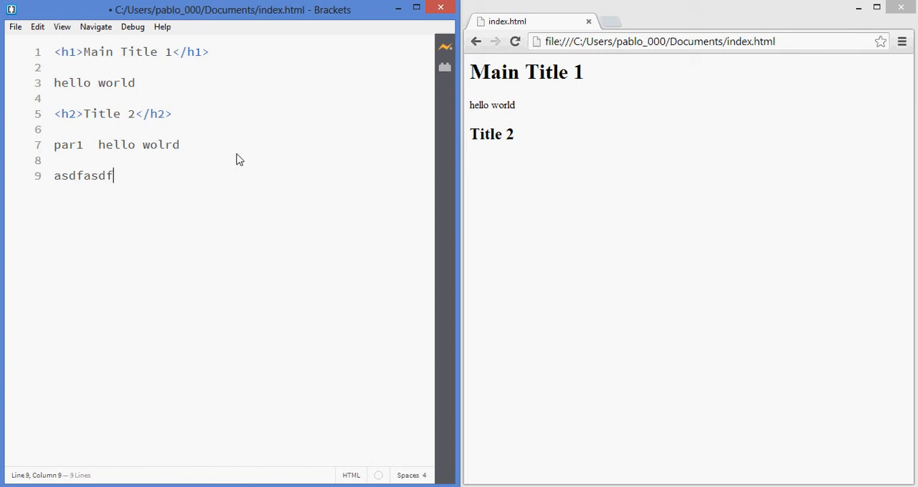
{"action": "type", "text": "asdfasdf"}
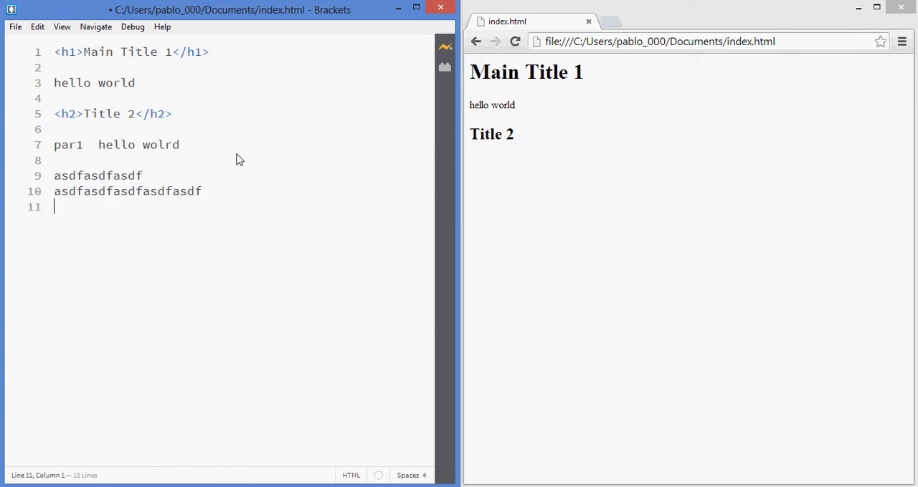
{"action": "type", "text": "asdfasdfasdfadsf"}
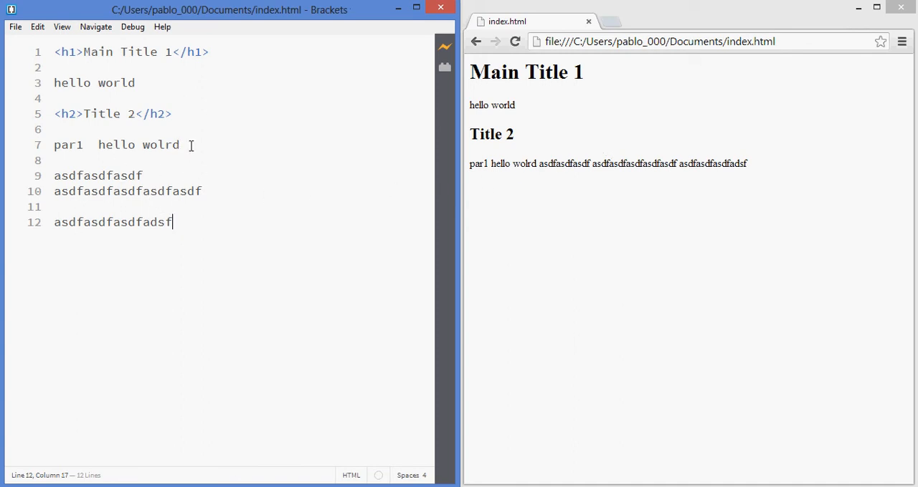
{"action": "left_click_drag", "start_coordinate": [179, 145], "coordinate": [142, 176]}
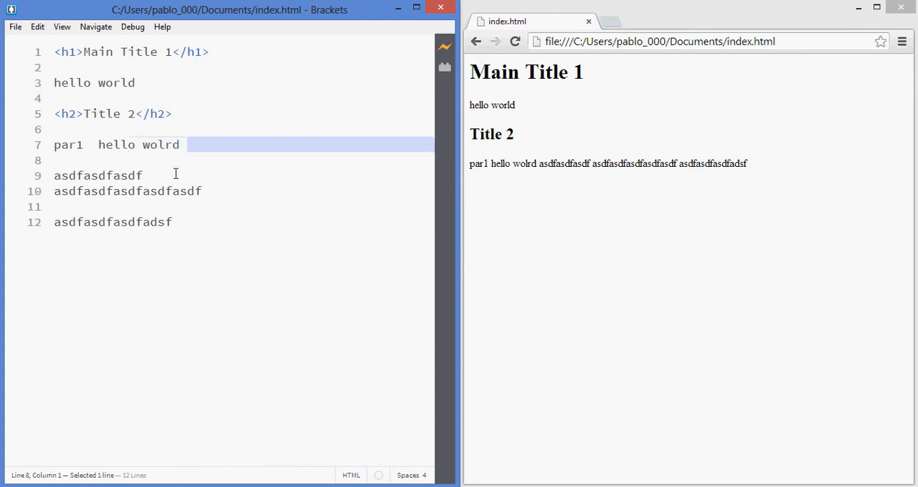
{"action": "mouse_move", "coordinate": [163, 165]}
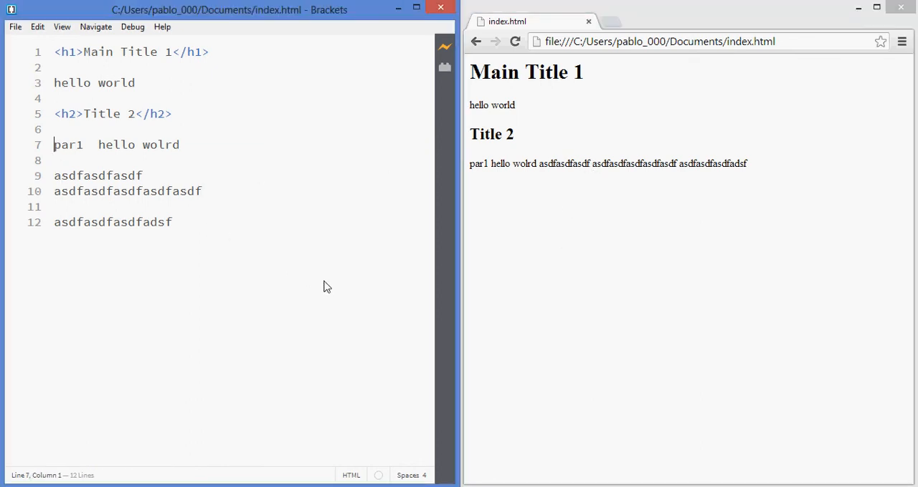
{"action": "mouse_move", "coordinate": [326, 278]}
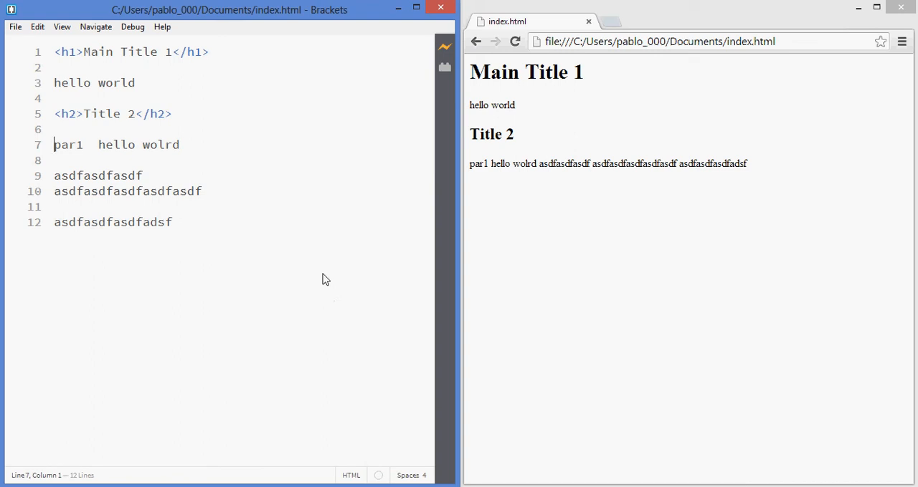
Step: Wrap the filler text in <p></p> tags, joining the two middle lines into one paragraph
{"action": "type", "text": "<p>"}
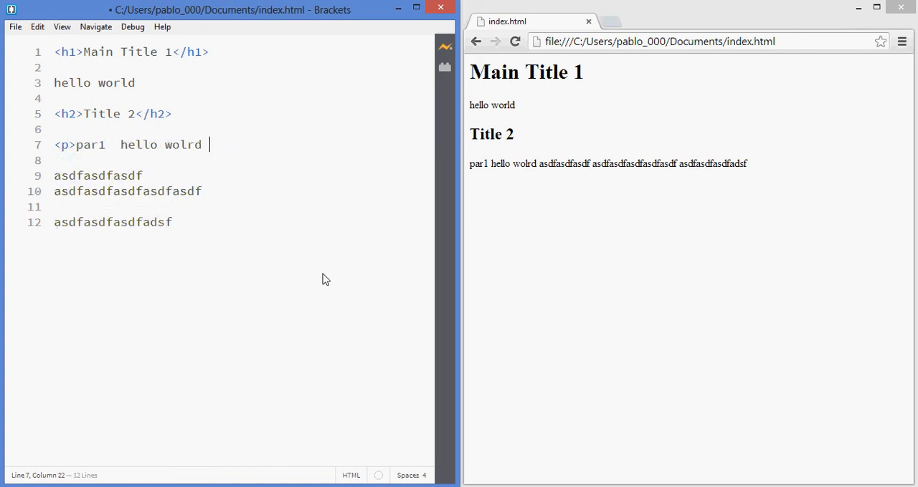
{"action": "type", "text": "</p>"}
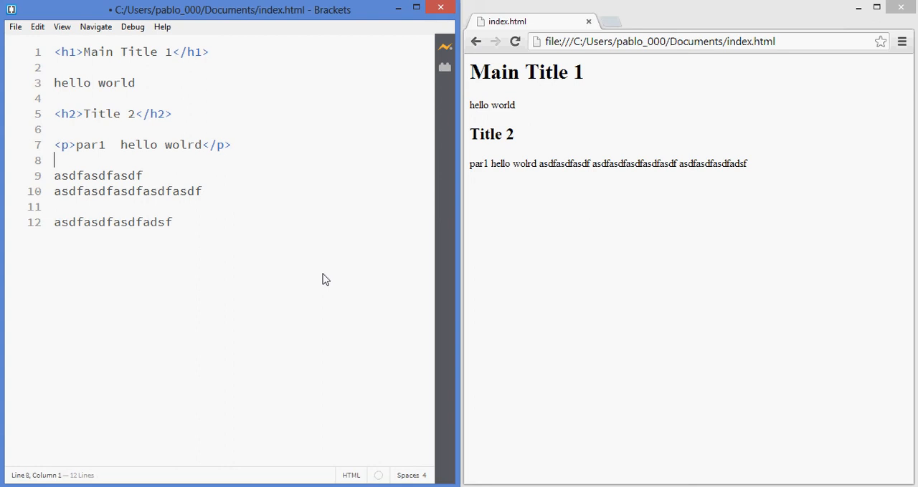
{"action": "key", "text": "Backspace"}
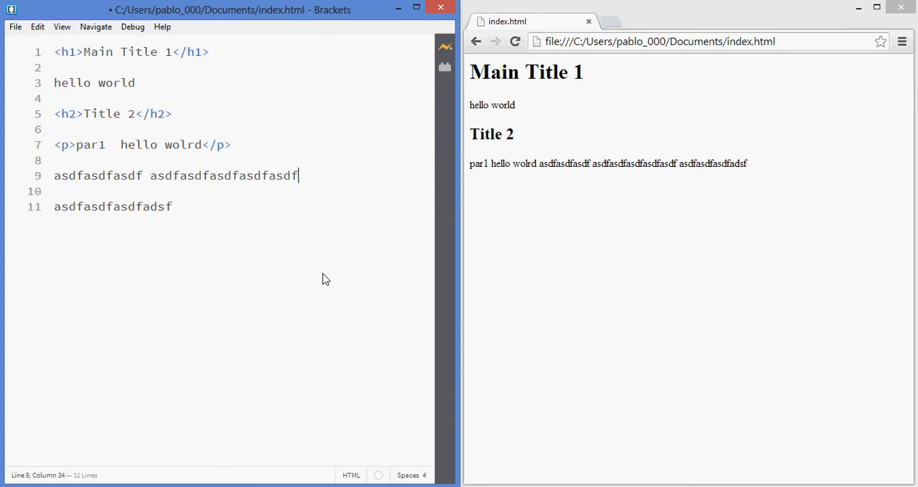
{"action": "type", "text": "</p>"}
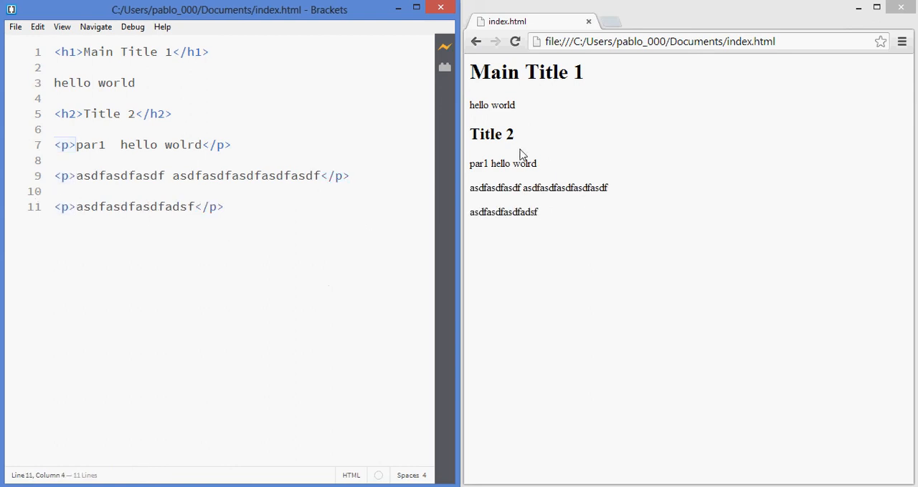
{"action": "mouse_move", "coordinate": [519, 159]}
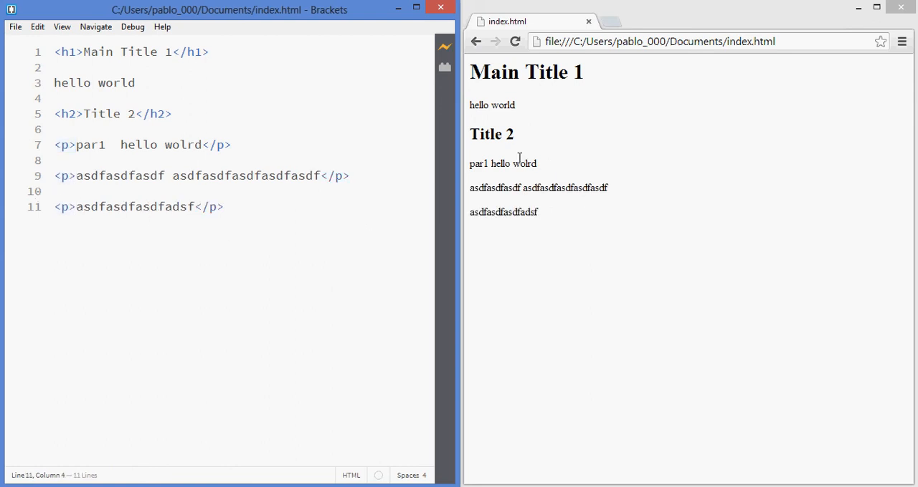